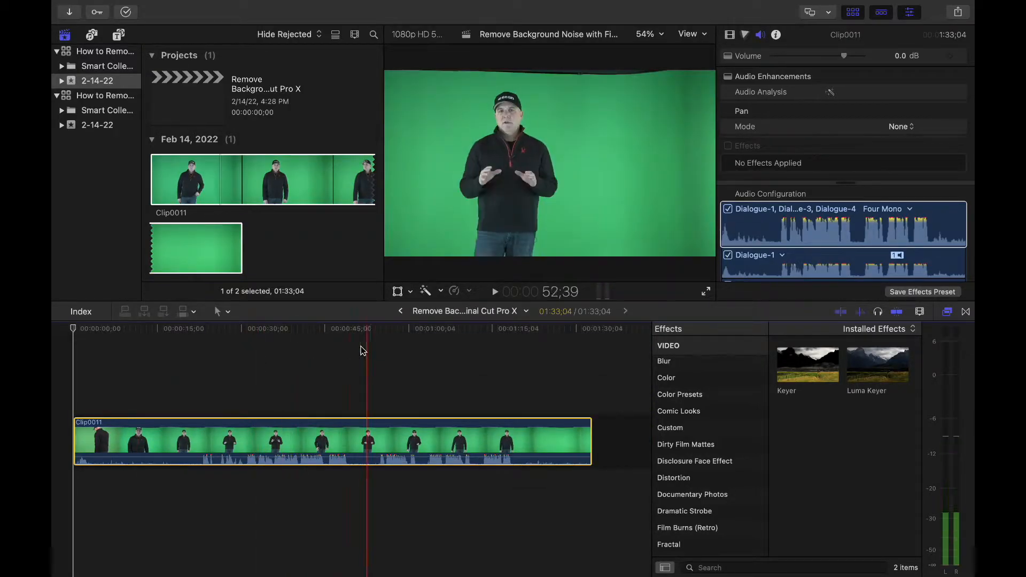
Step: Park the playhead near the 50-second mark on the clip
click(351, 328)
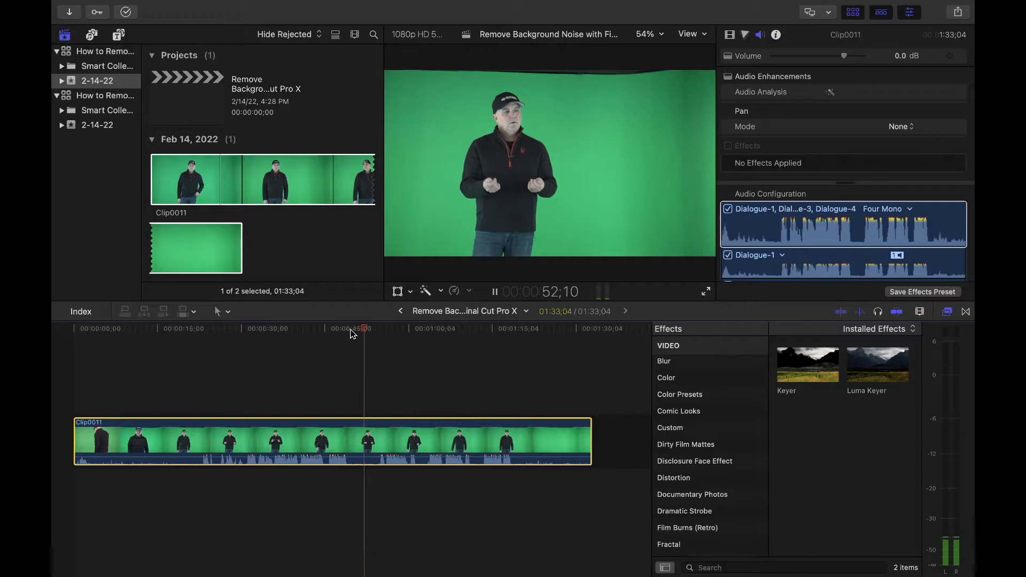
click(329, 328)
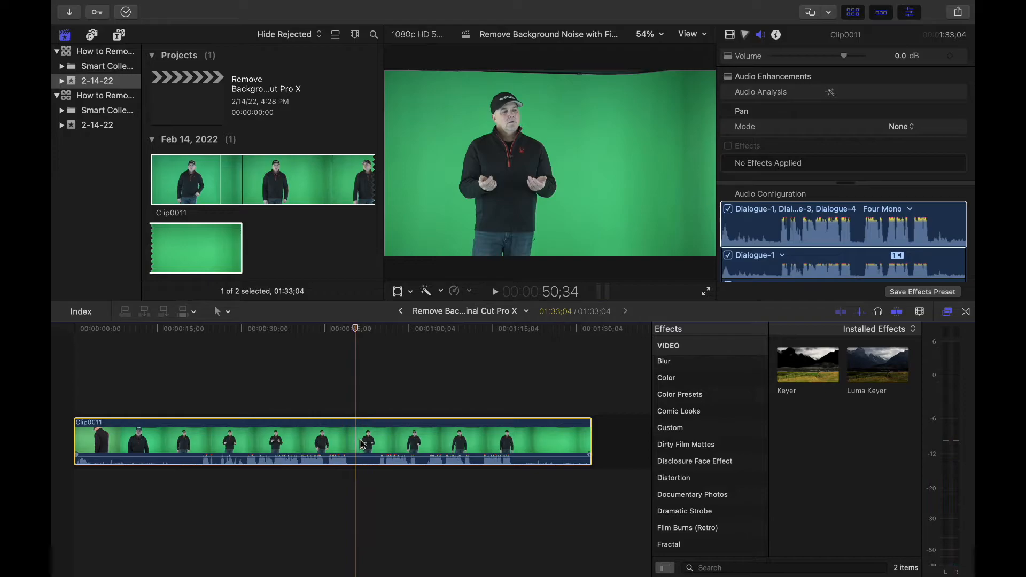
mouse_move(931, 96)
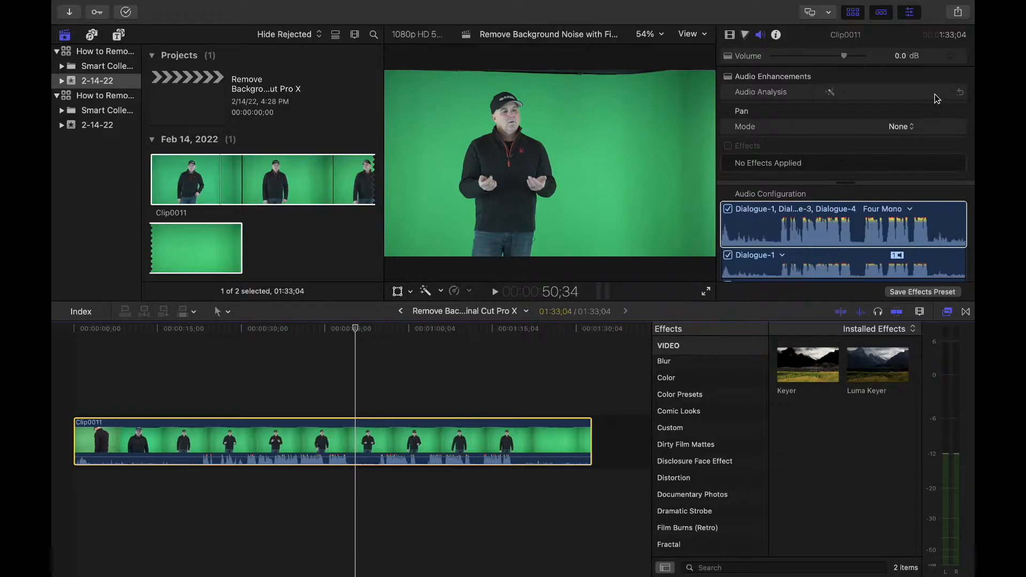
mouse_move(905, 140)
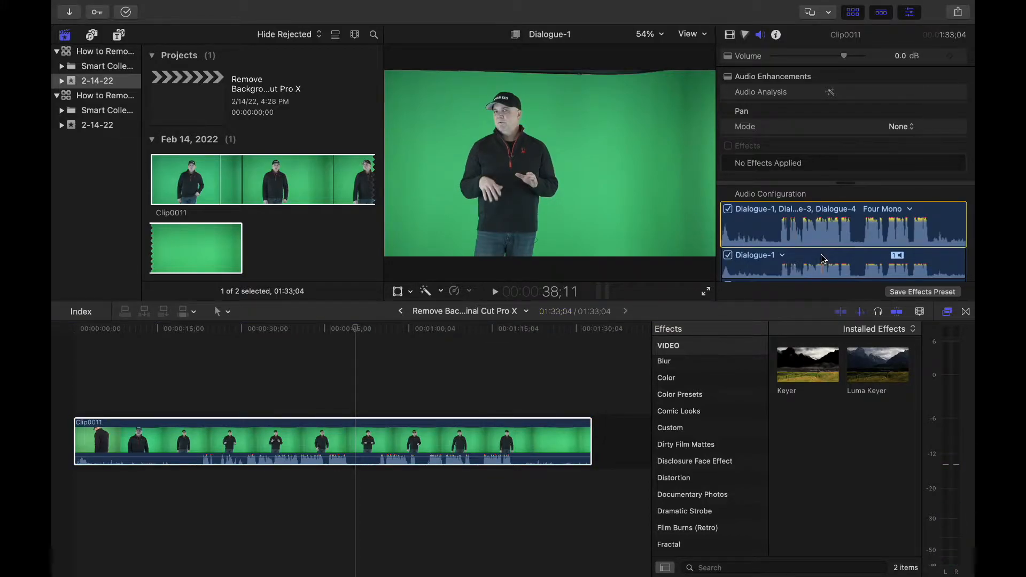
Step: Select the Dialogue-1 audio component to reveal its enhancement controls, keeping the Four Mono layout
click(495, 290)
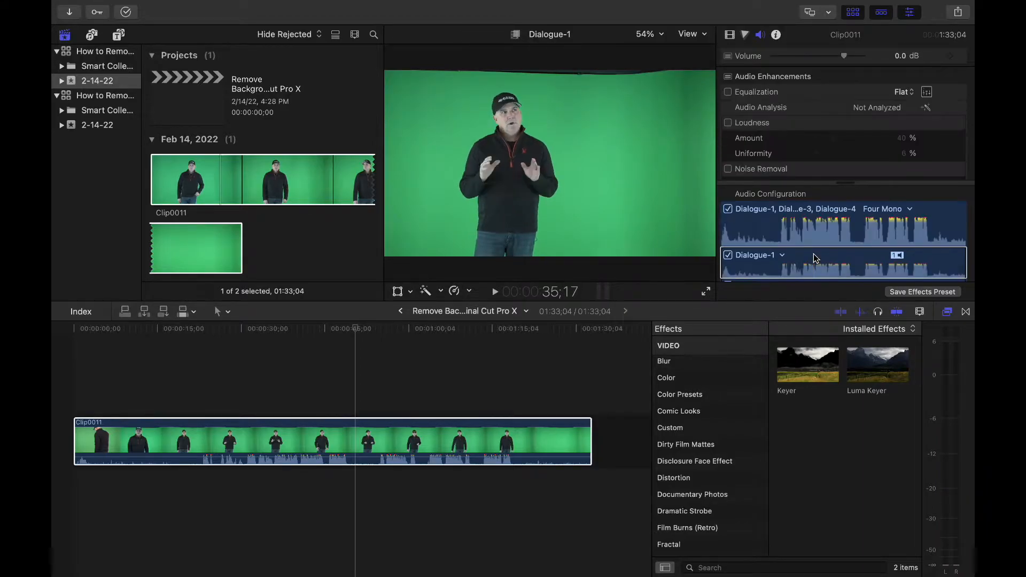
click(905, 208)
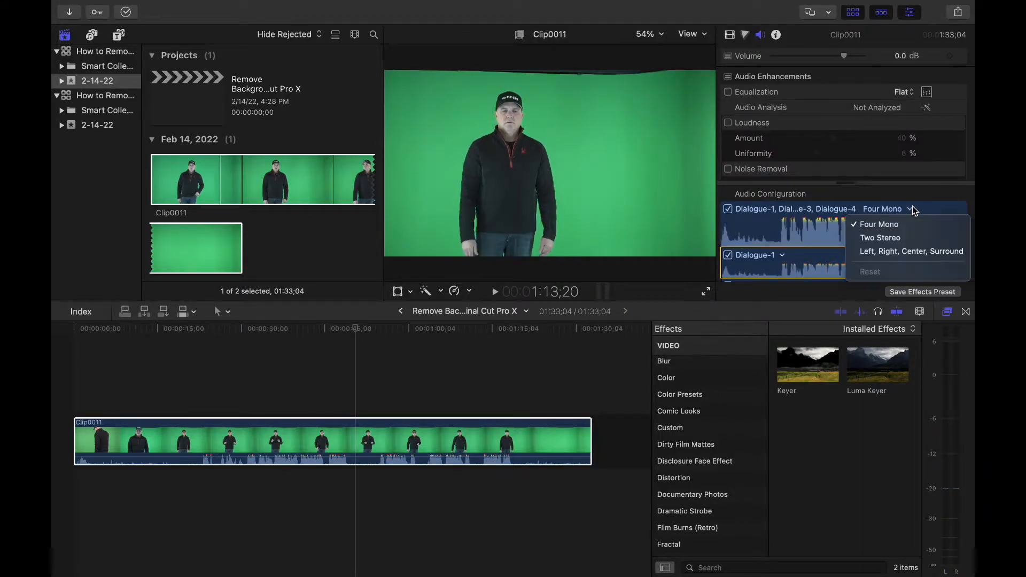
mouse_move(809, 259)
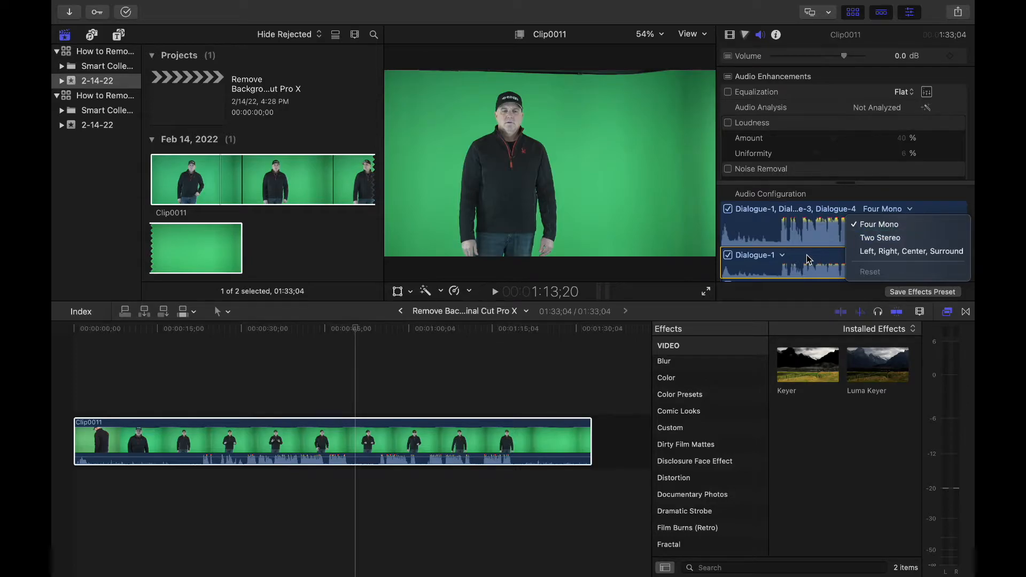
click(876, 223)
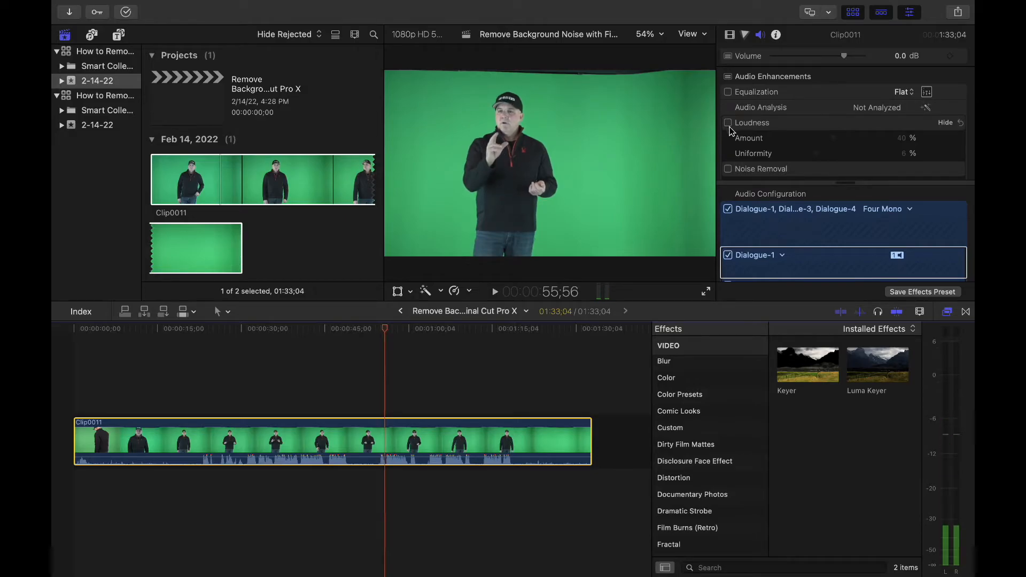
Step: Turn on Noise Removal and play back from about 50 seconds to hear the cleaned audio
click(728, 169)
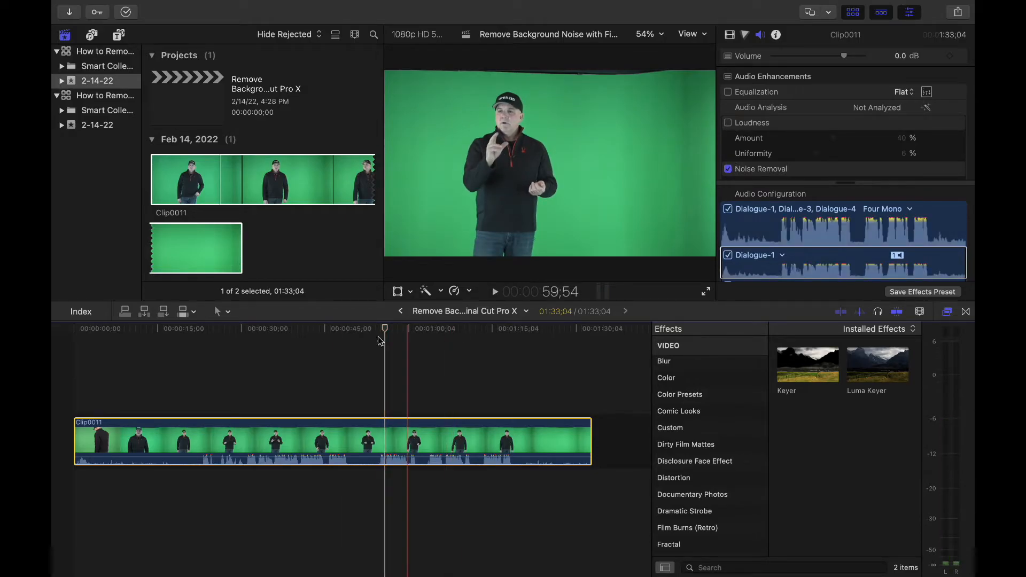
click(351, 328)
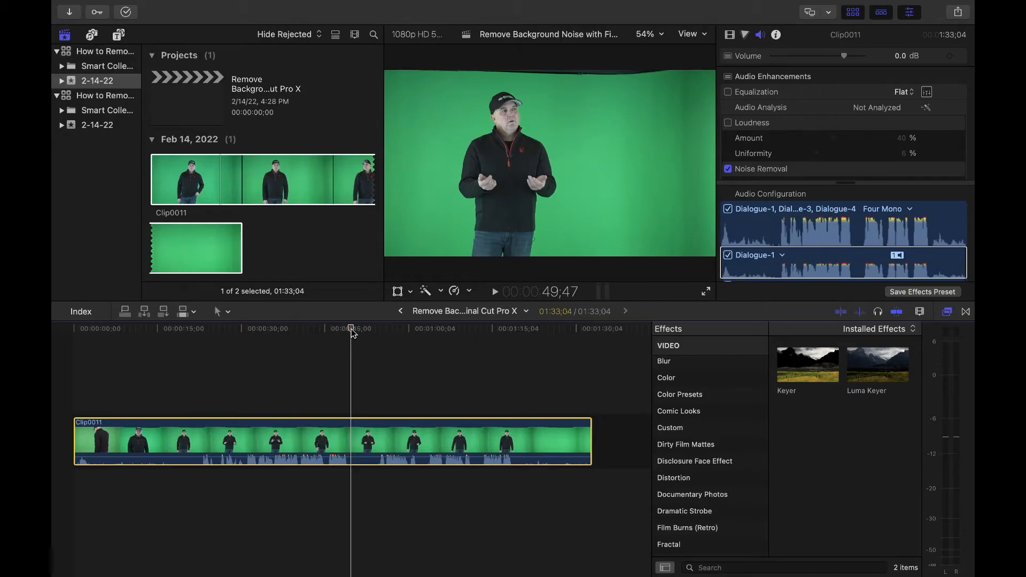
click(495, 290)
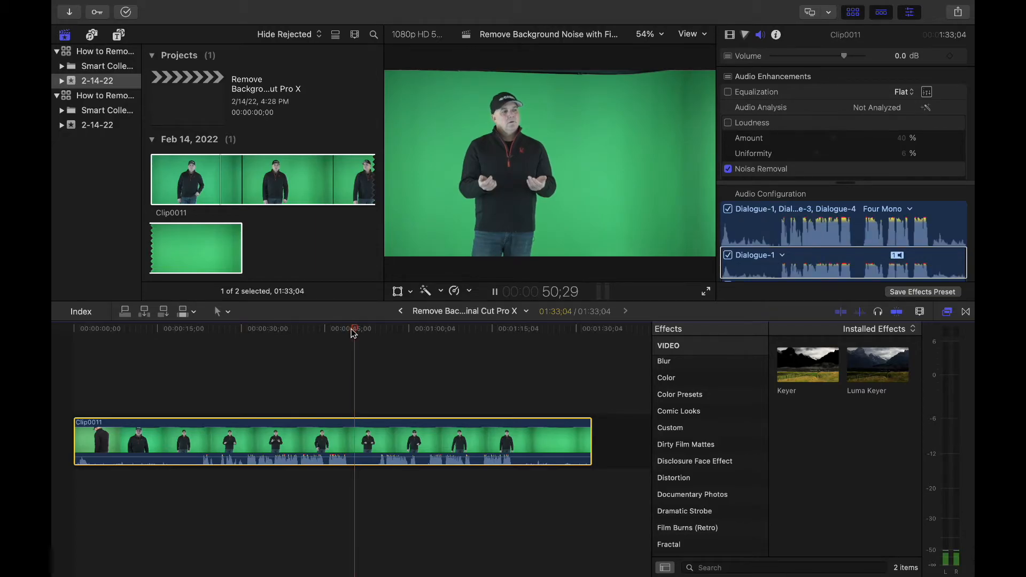